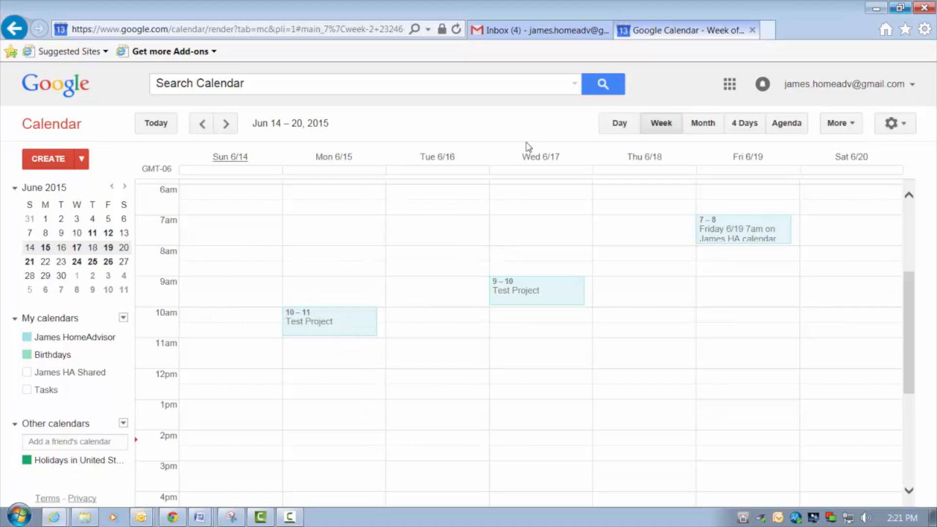
Switch from Google Calendar to the HomeAdvisor Pro sign-in page with credentials entered
left_click(703, 123)
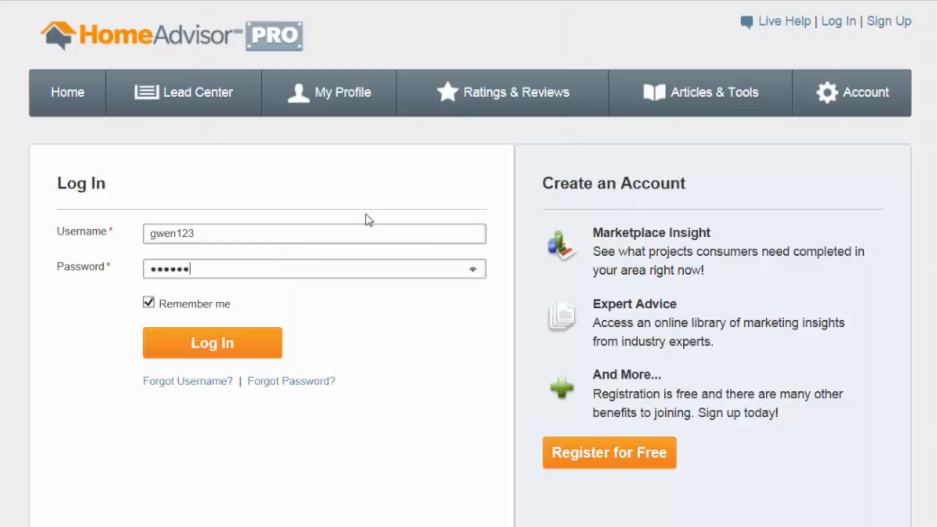
Log in to HomeAdvisor Pro and go to Lead Center > Manage My Calendar
left_click(212, 342)
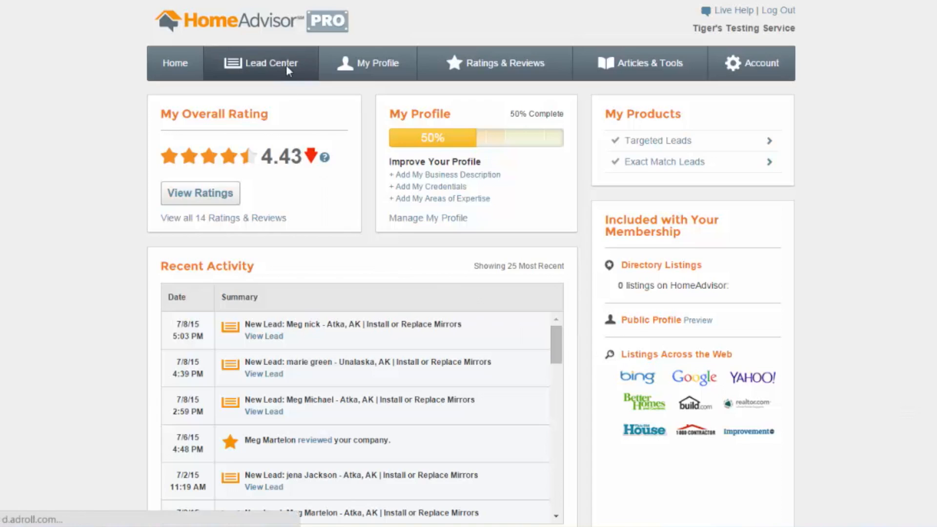
left_click(261, 63)
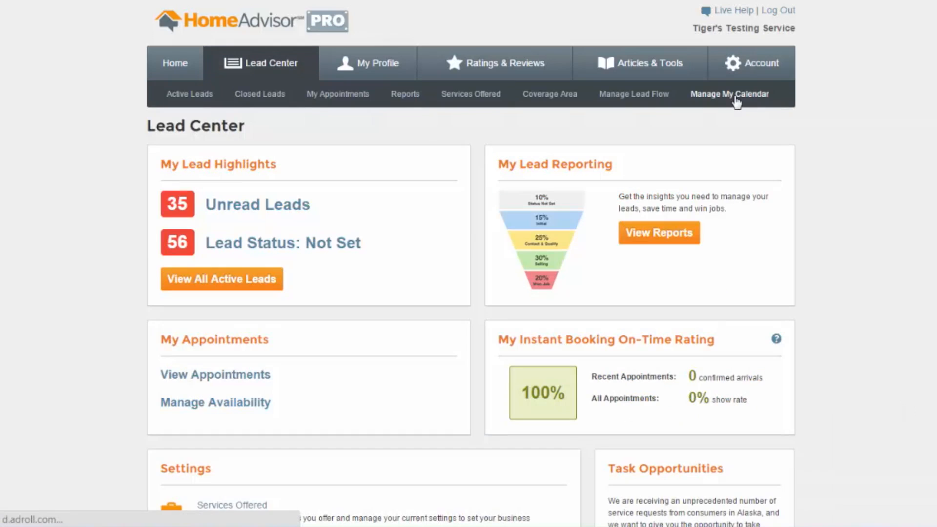
left_click(729, 94)
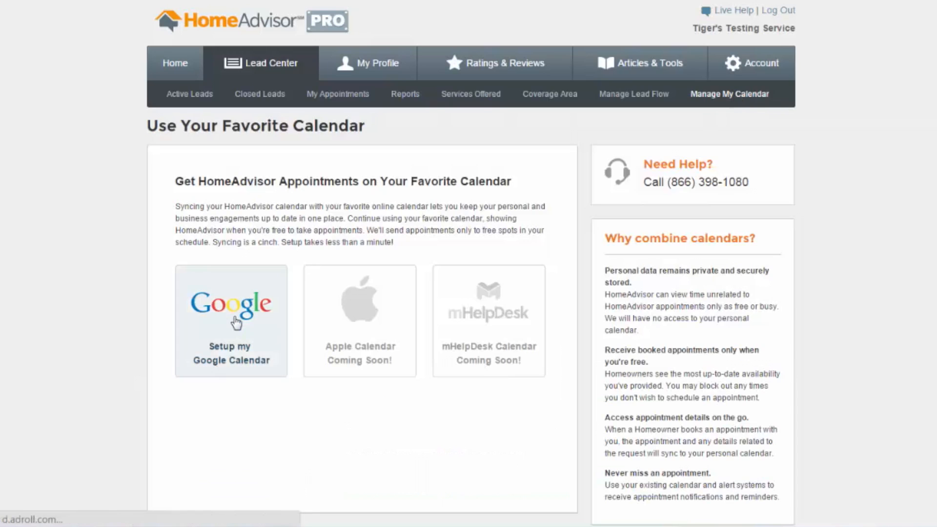
Set up Google Calendar sync, sign in to Google, and accept offline access
left_click(230, 320)
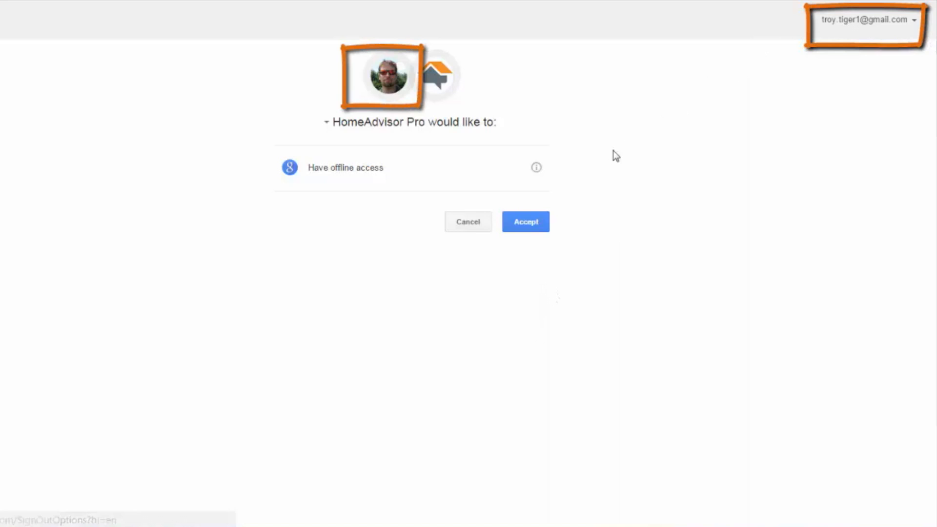
left_click(525, 221)
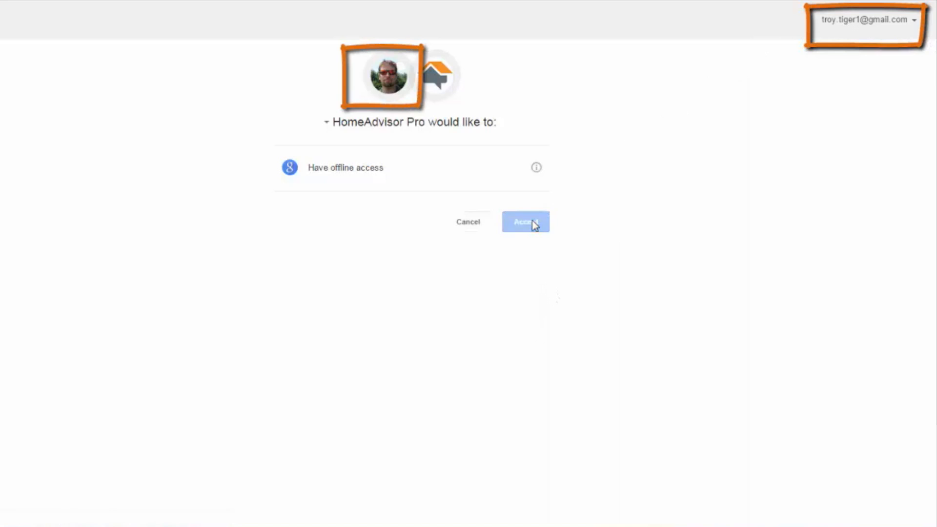
left_click(525, 221)
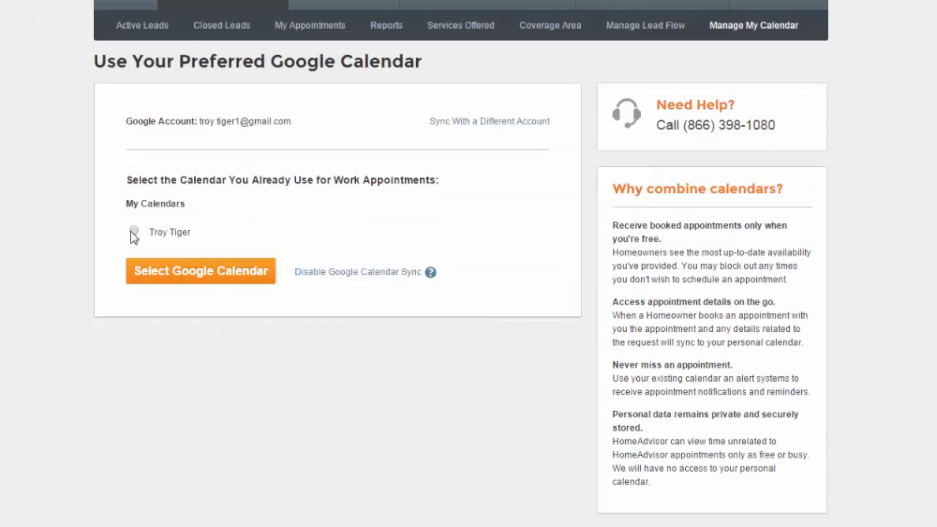
Select the work-appointments Google calendar and dismiss the synchronization confirmation
left_click(200, 271)
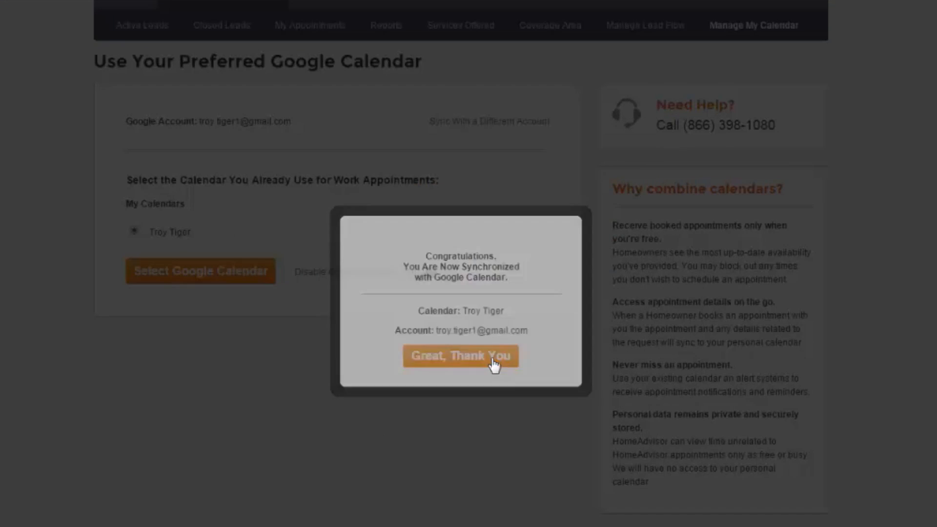
left_click(460, 356)
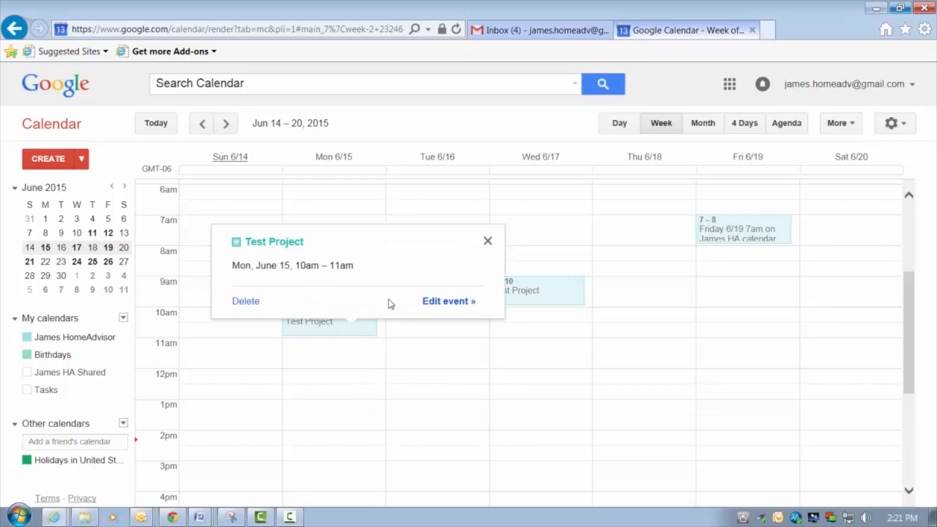
Show June 2015 in month view and open the June 26 service appointment
left_click(487, 240)
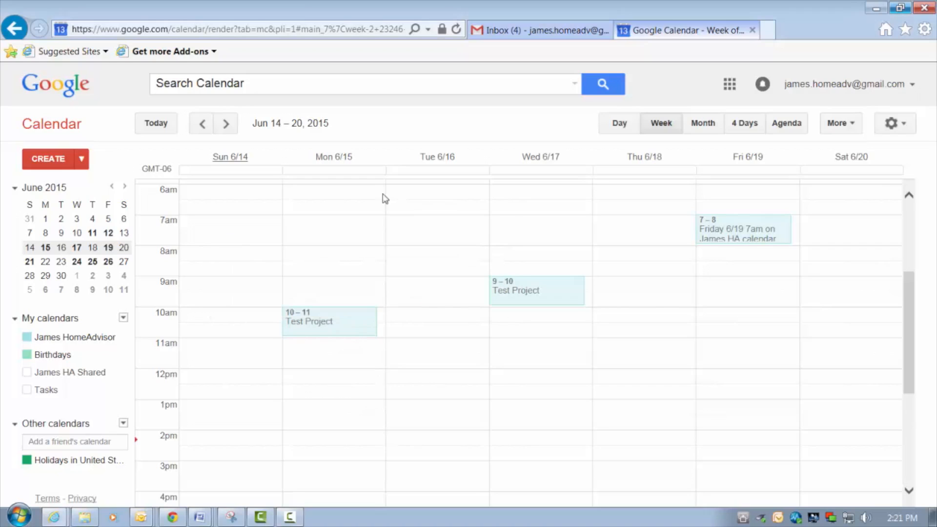
left_click(702, 123)
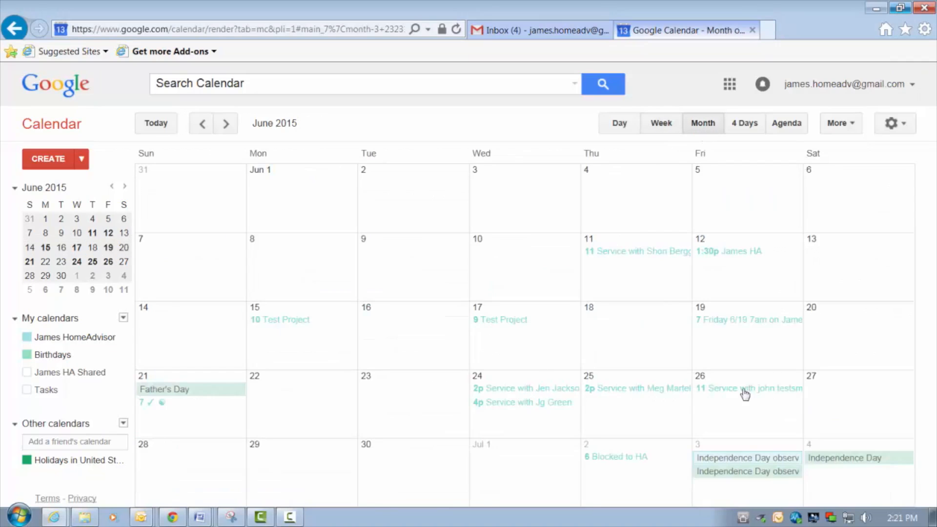
left_click(748, 388)
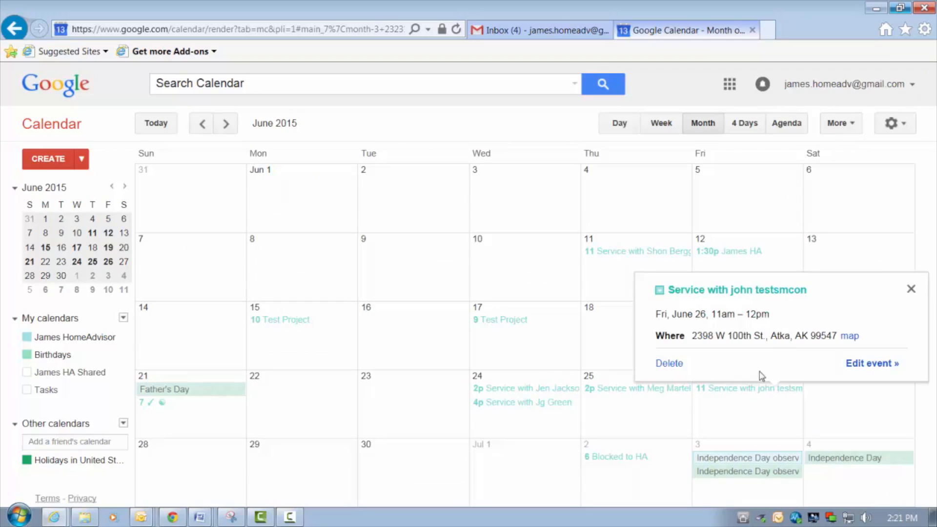